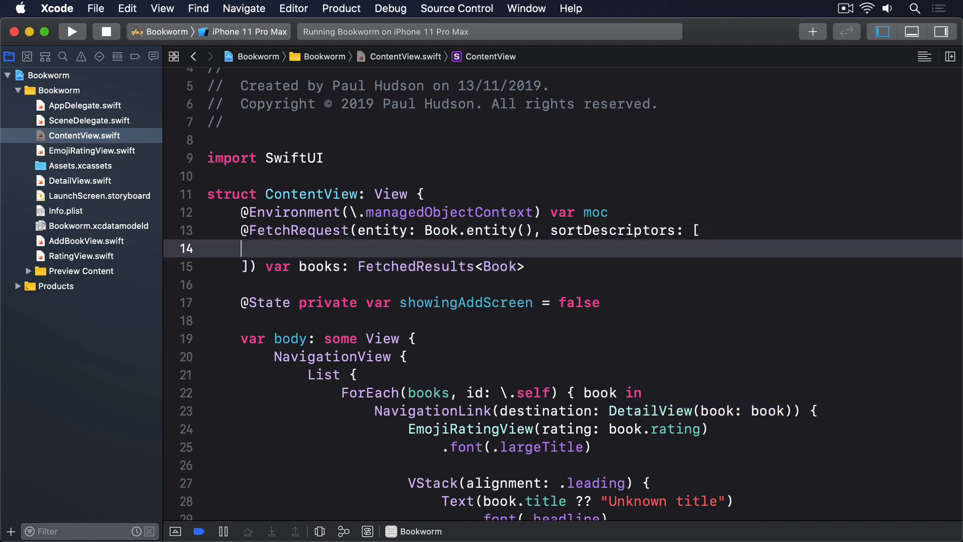
- Add NSSortDescriptor(keyPath: \Book.title, ascending: true) to the fetch request's sortDescriptors
{"action": "type", "text": "NSSortDescriptor(keyPath:"}
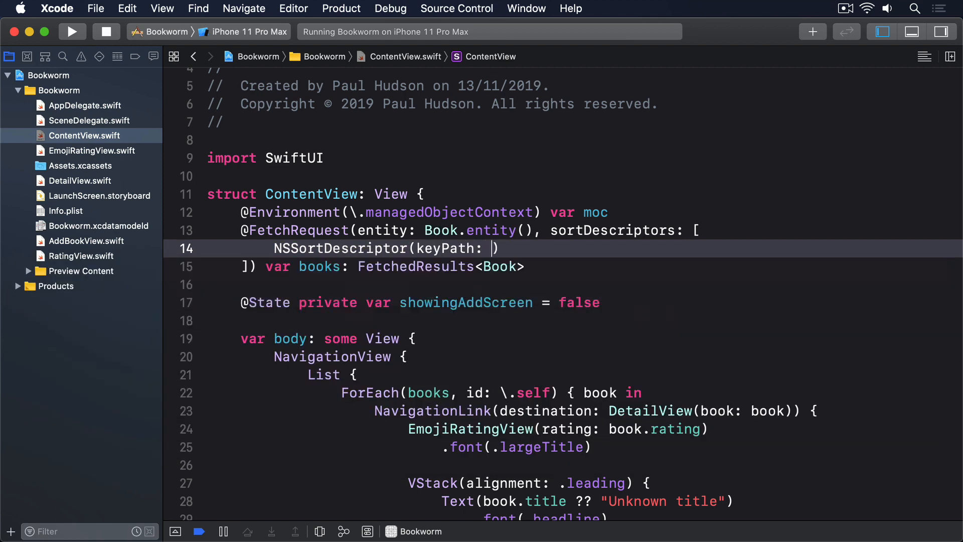
{"action": "type", "text": "\\Book.title, ascending: true"}
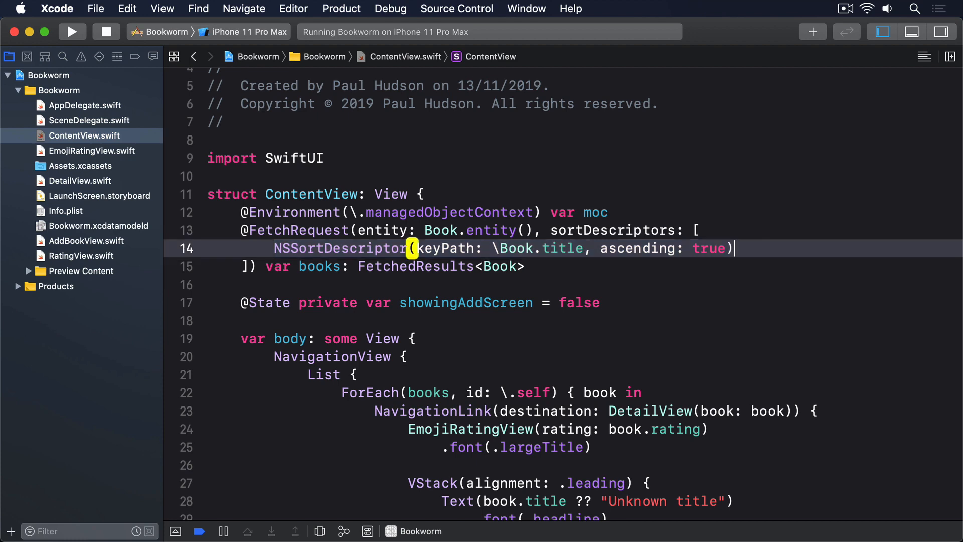
- Add a second NSSortDescriptor(keyPath: \Book.author, ascending: true) on the next line
{"action": "key", "text": "Return"}
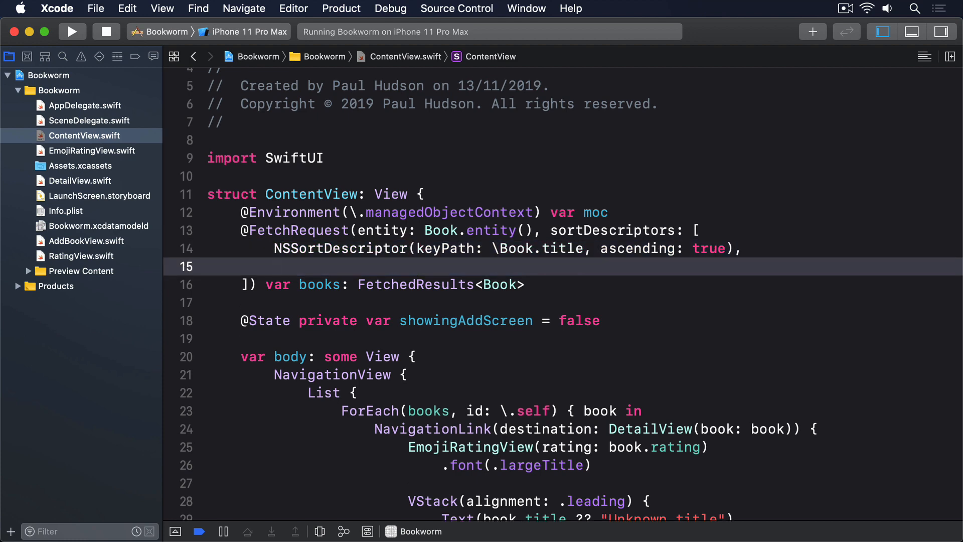
{"action": "type", "text": "NSSortDescriptor("}
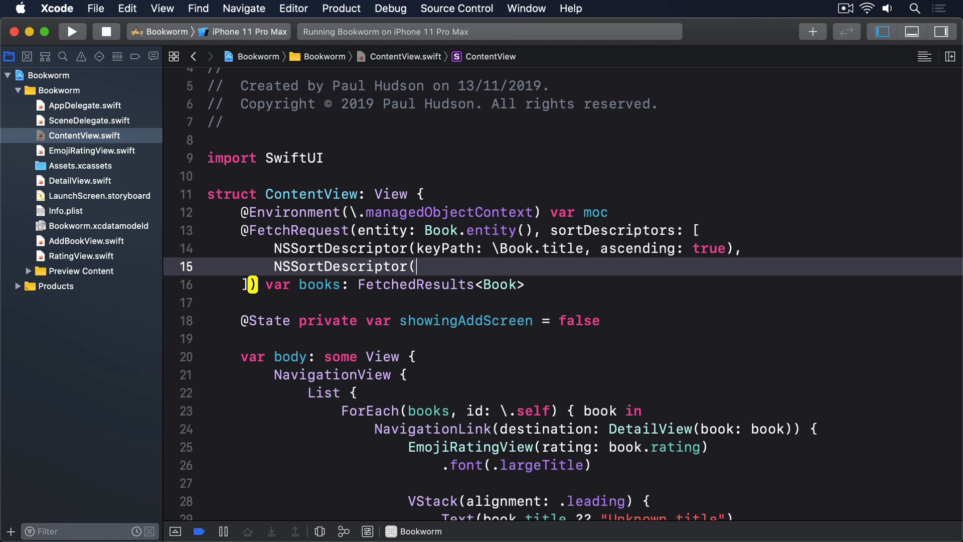
{"action": "type", "text": "keyPath: \\Book."}
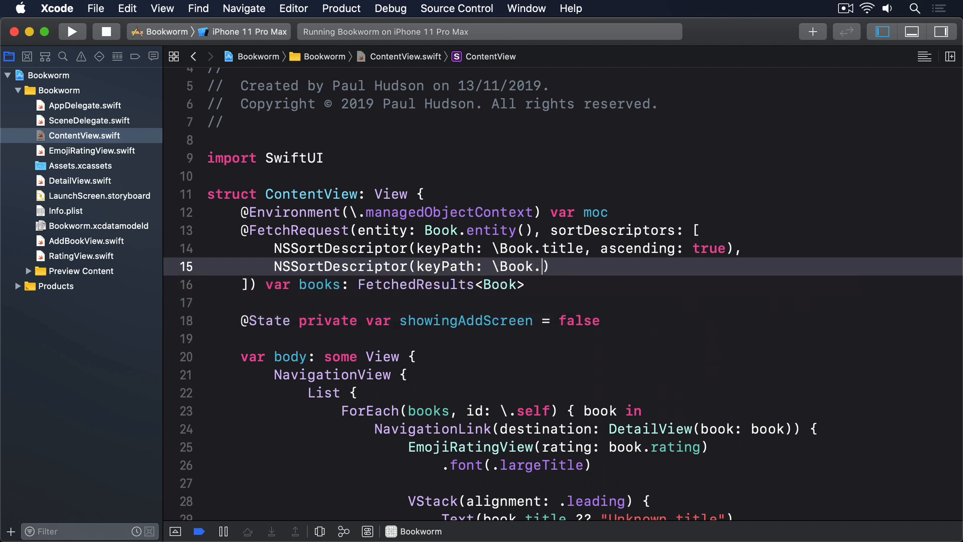
{"action": "type", "text": "author, ascend"}
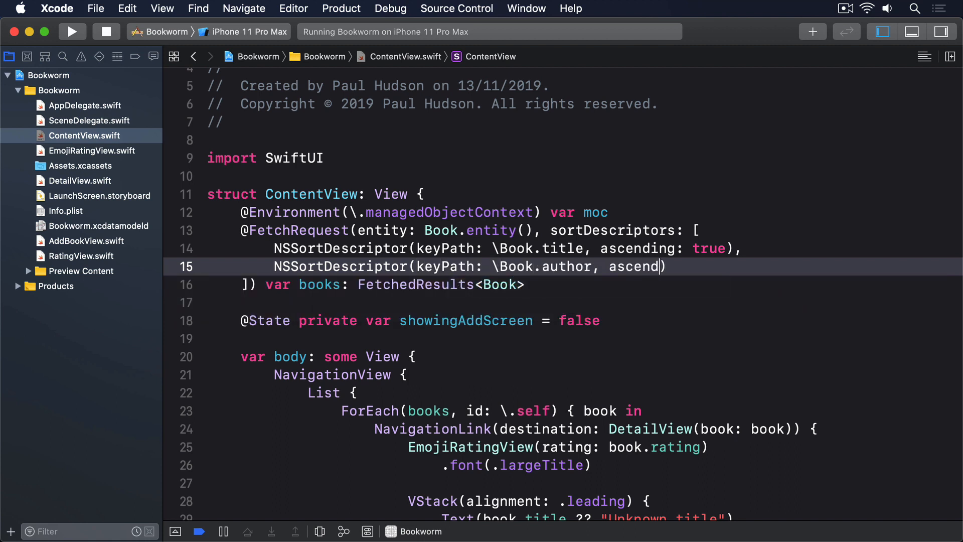
{"action": "type", "text": "ing: true"}
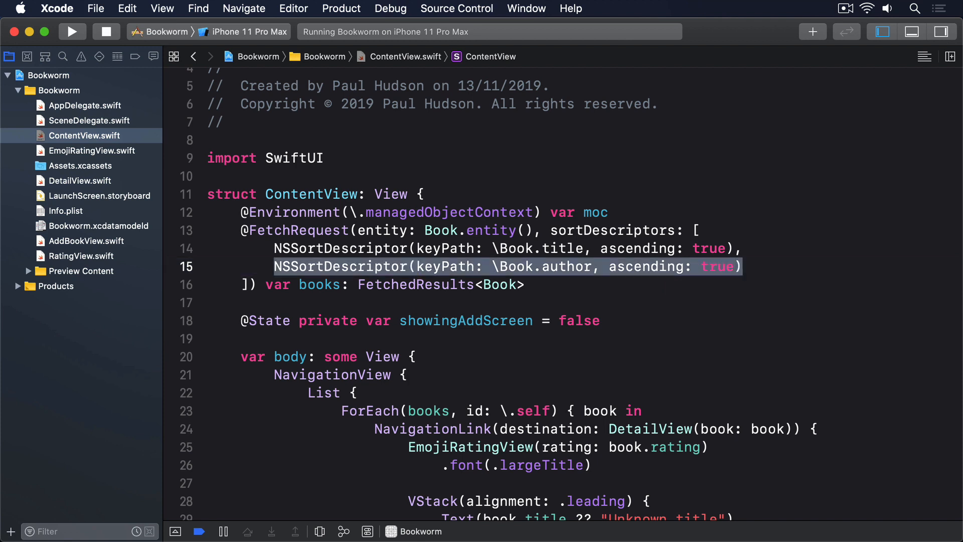